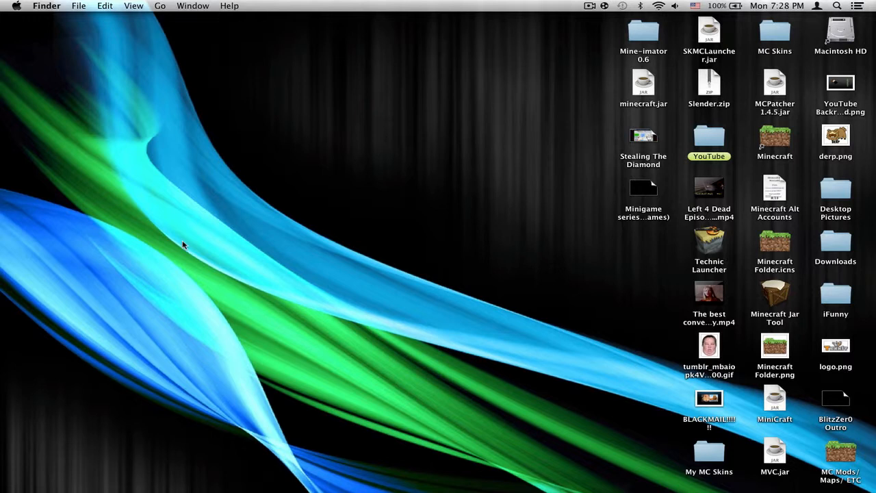
mouse_move(157, 140)
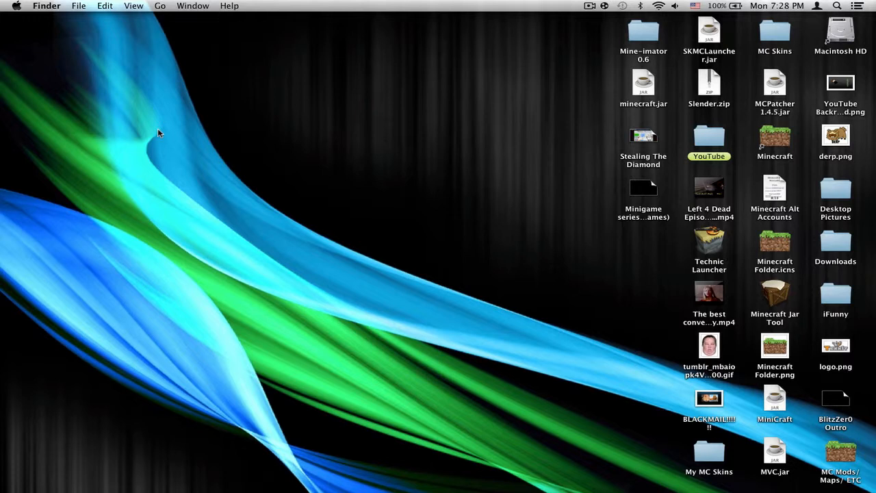
mouse_move(560, 185)
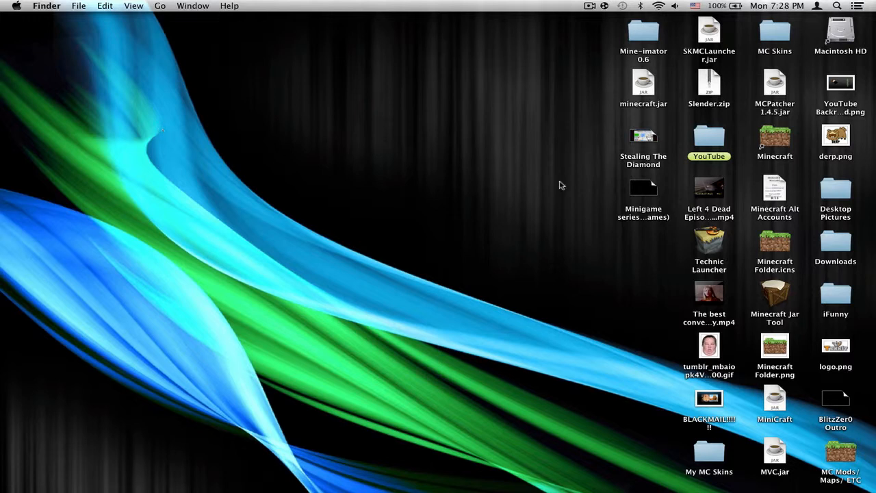
mouse_move(630, 162)
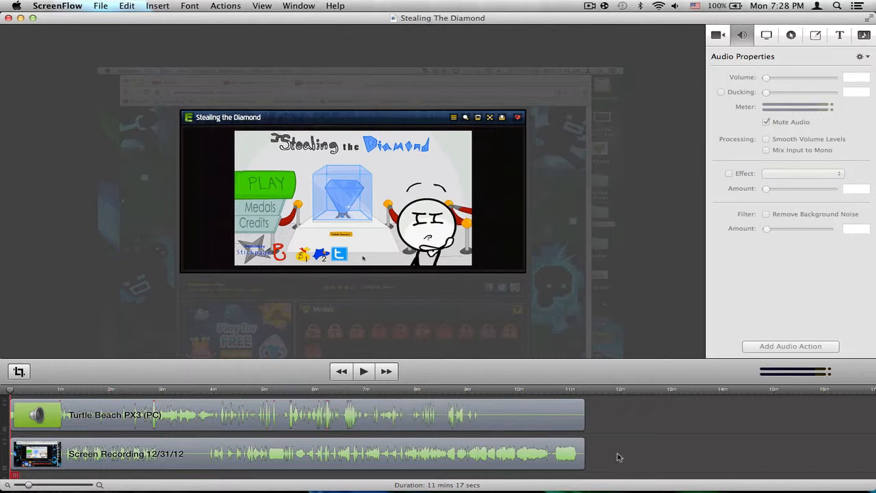
mouse_move(317, 110)
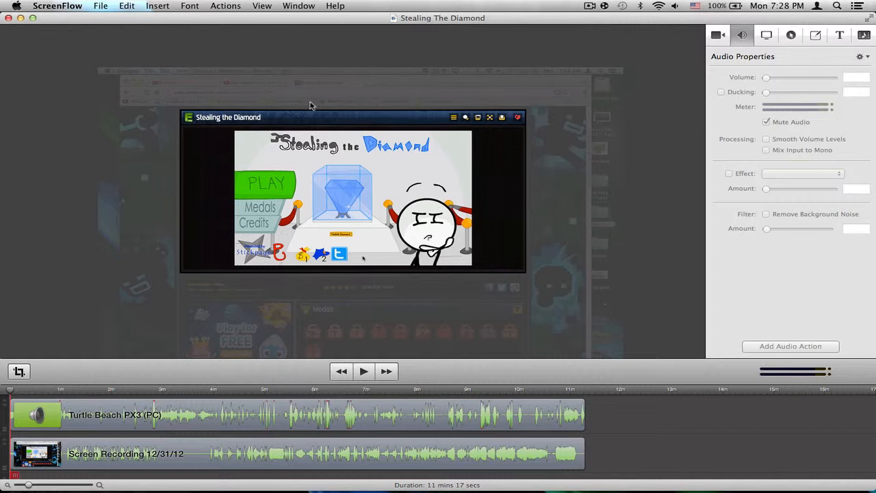
mouse_move(297, 139)
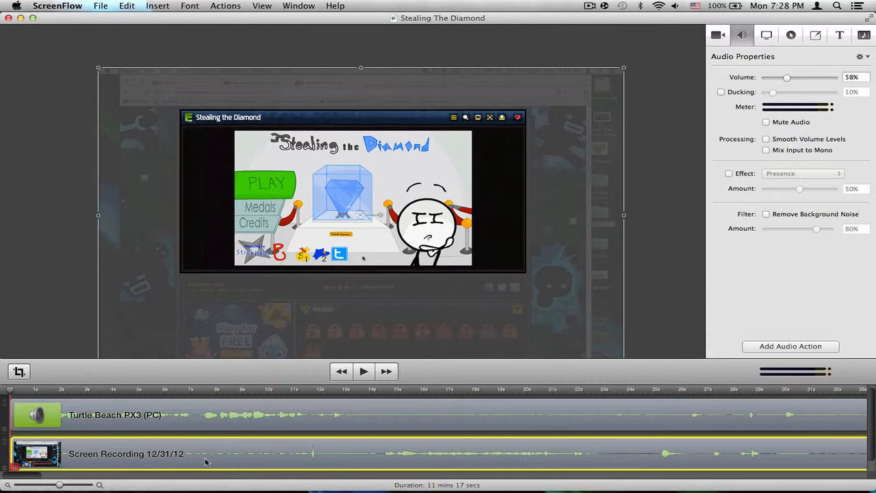
Add a starting transition to the Screen Recording clip from its context menu
right_click(205, 455)
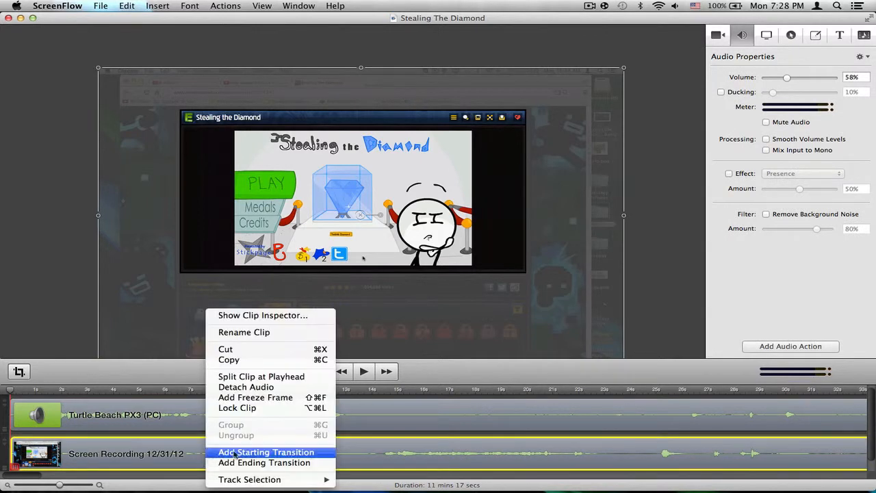
left_click(266, 452)
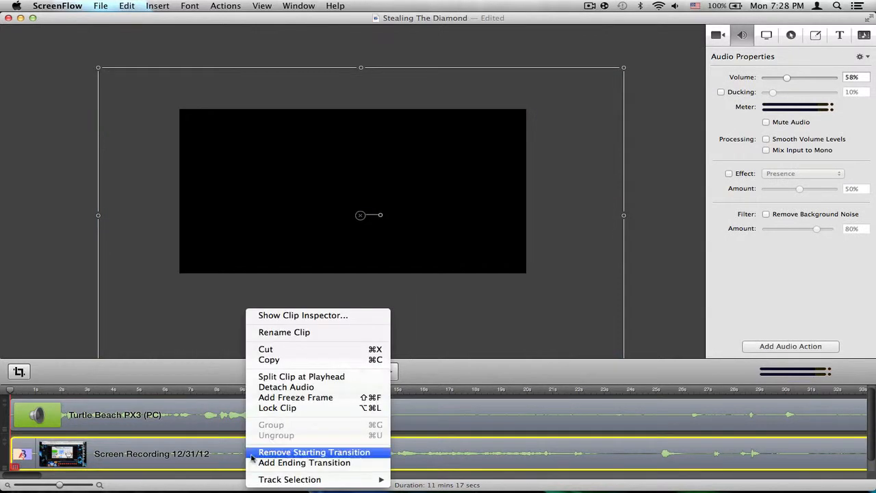
left_click(313, 452)
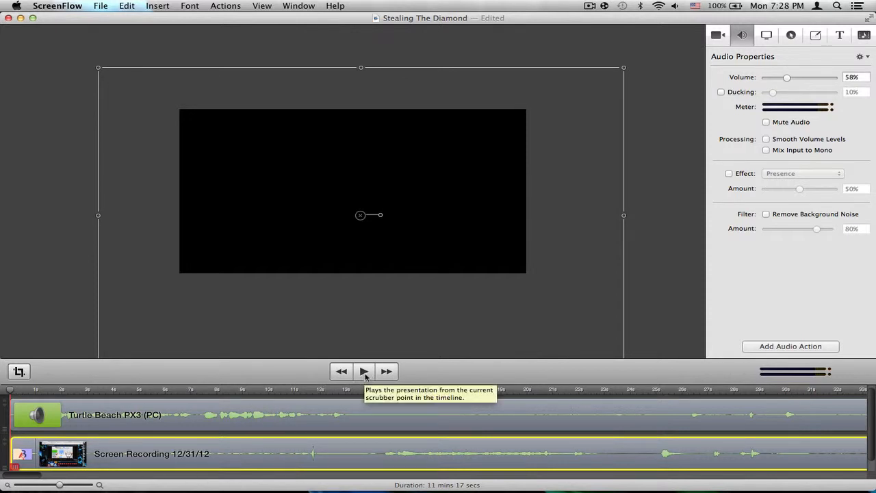
Preview the new Bars Swipe starting transition by playing and stopping the project
left_click(364, 371)
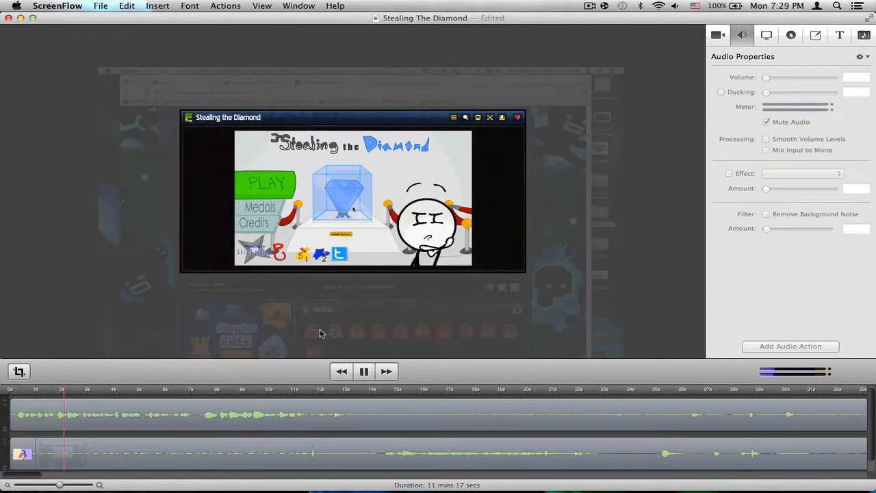
left_click(364, 371)
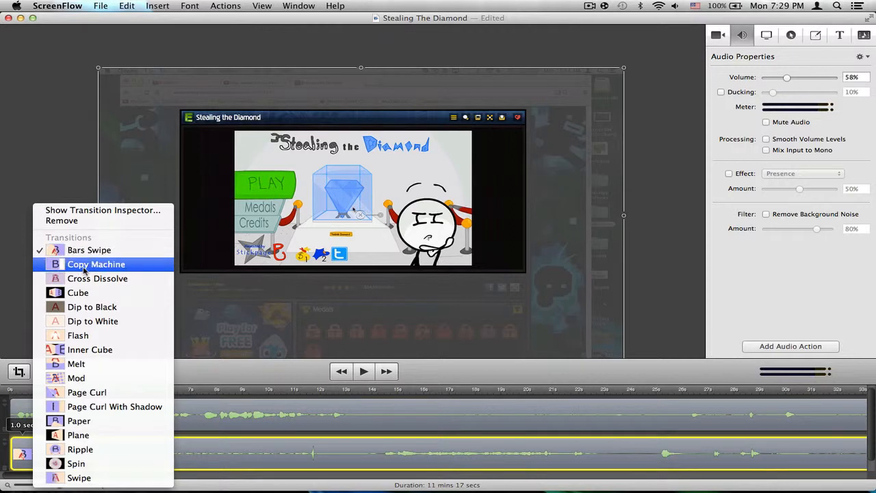
Switch the starting transition to Copy Machine and preview it
left_click(96, 264)
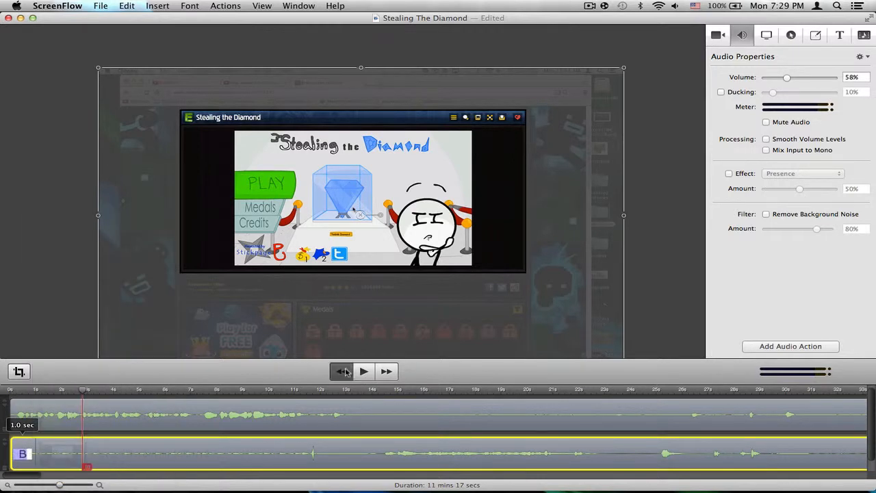
left_click(364, 371)
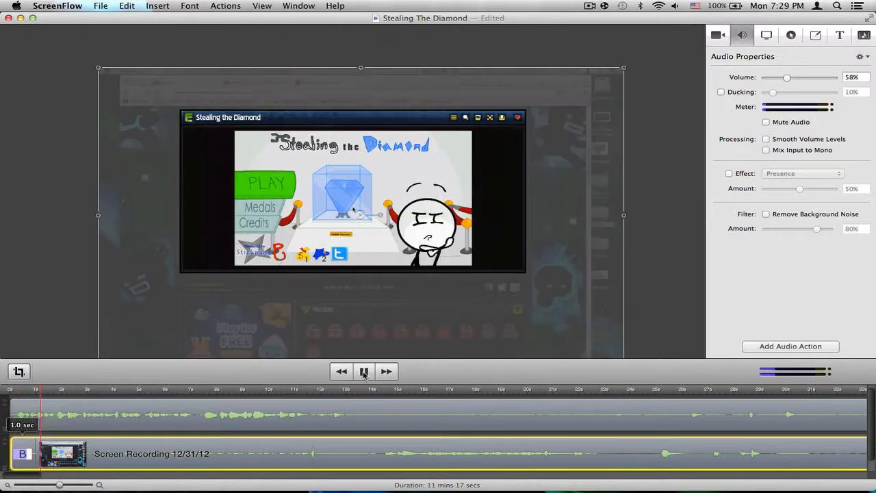
left_click(364, 371)
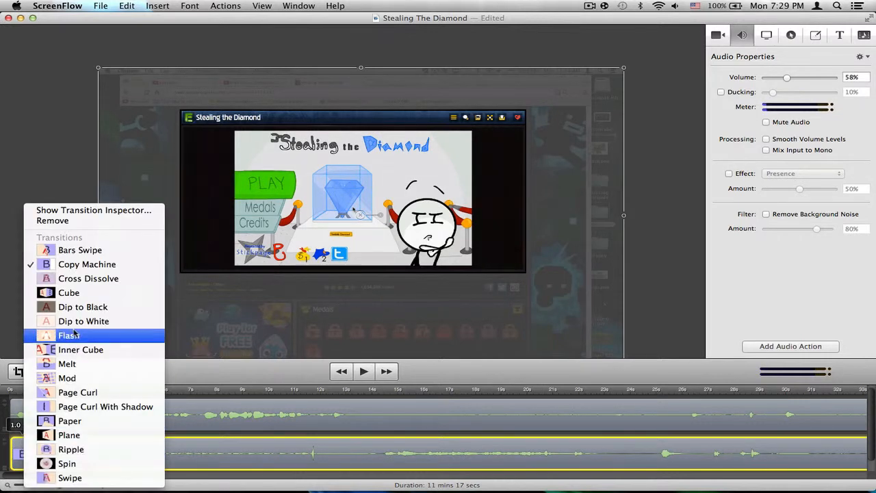
Switch the starting transition to Dip to White and preview it
left_click(68, 334)
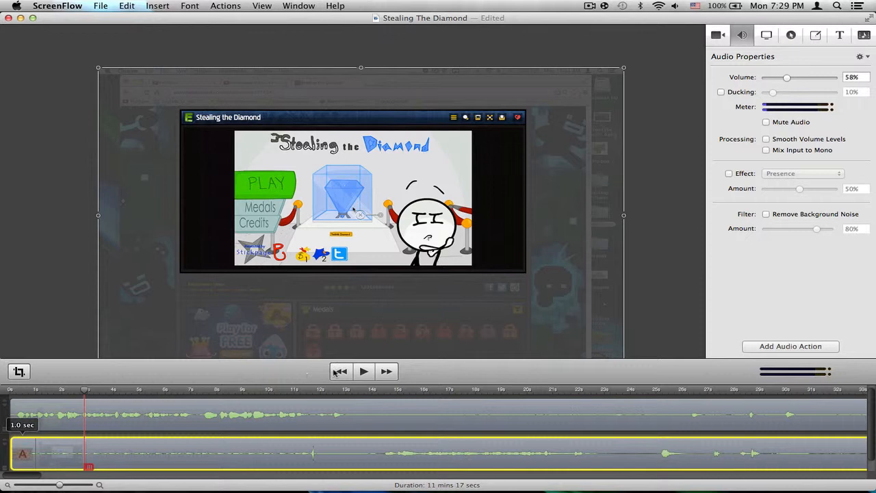
left_click(364, 371)
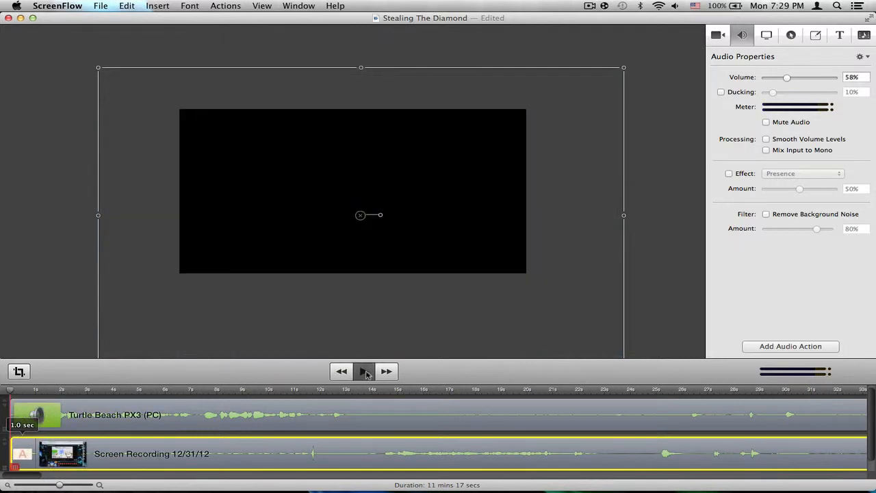
left_click(364, 371)
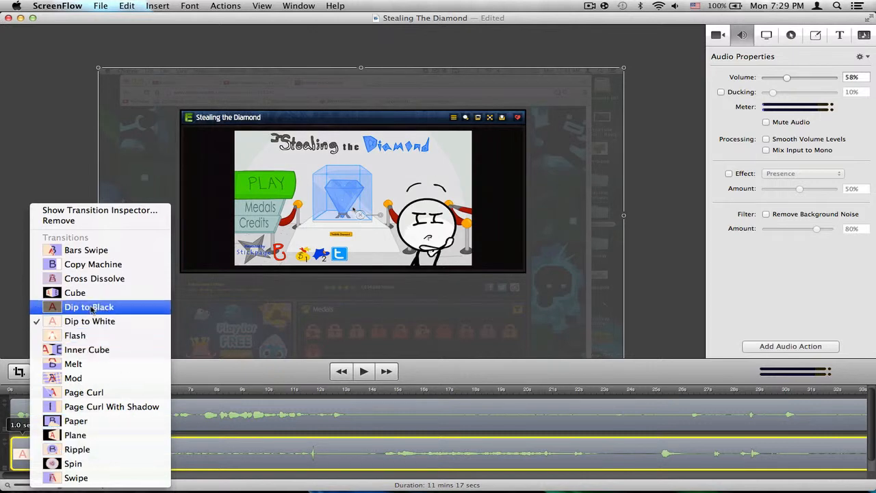
Set the starting transition to Dip to Black and preview the clip's end
left_click(89, 307)
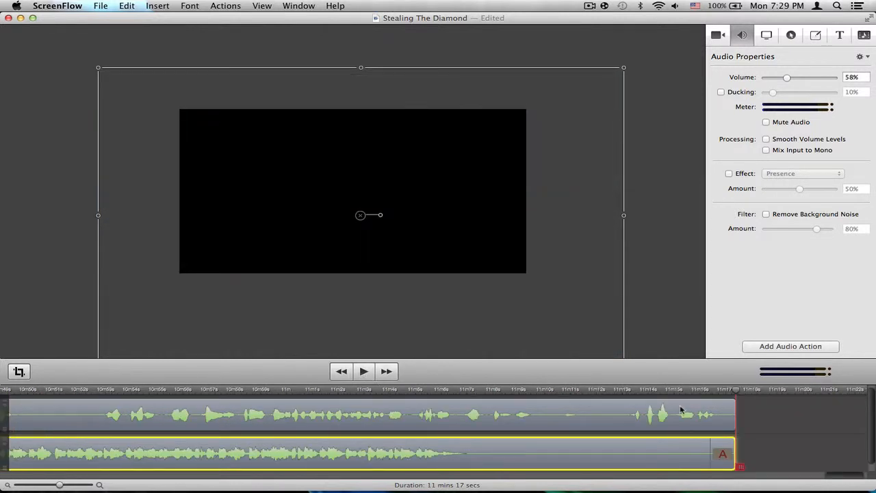
left_click(364, 371)
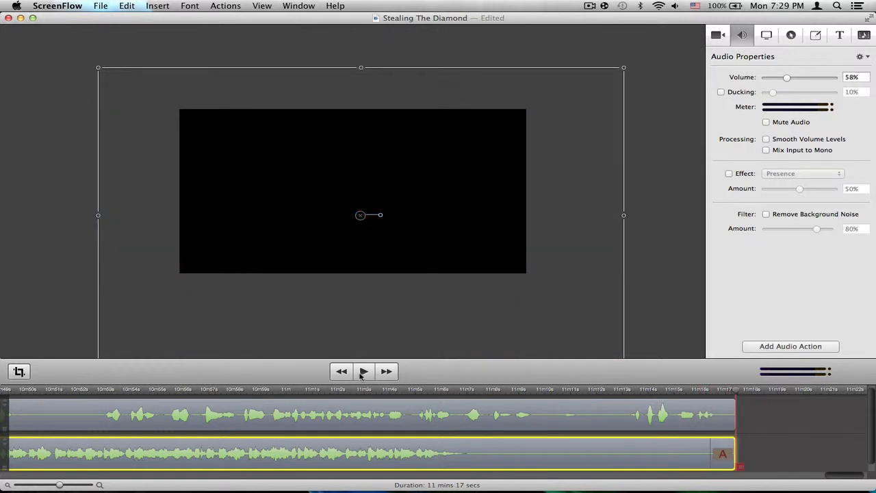
mouse_move(268, 224)
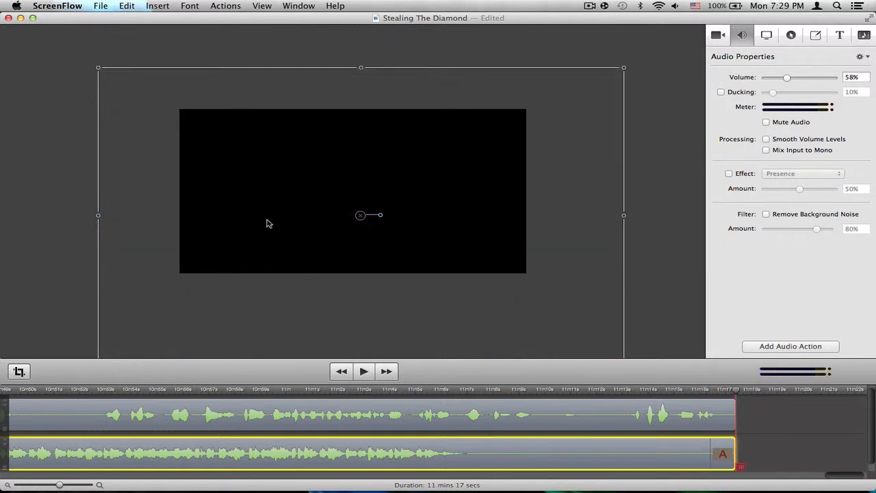
left_click(766, 121)
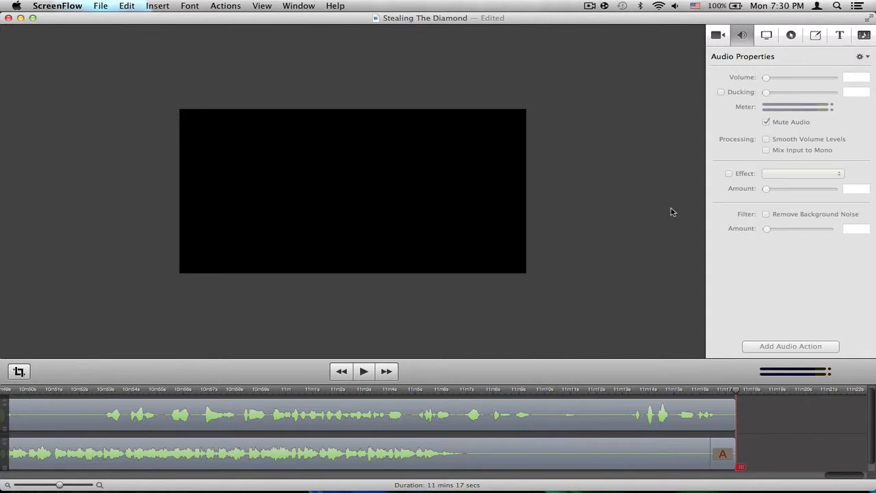
mouse_move(715, 482)
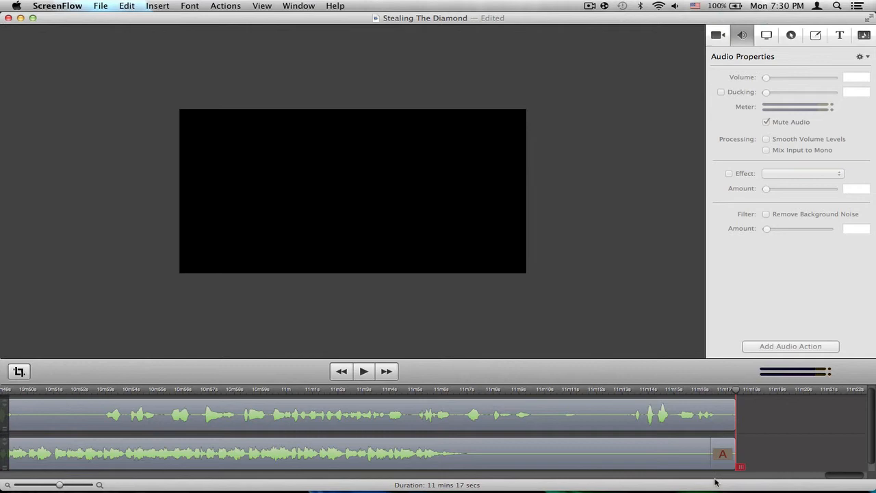